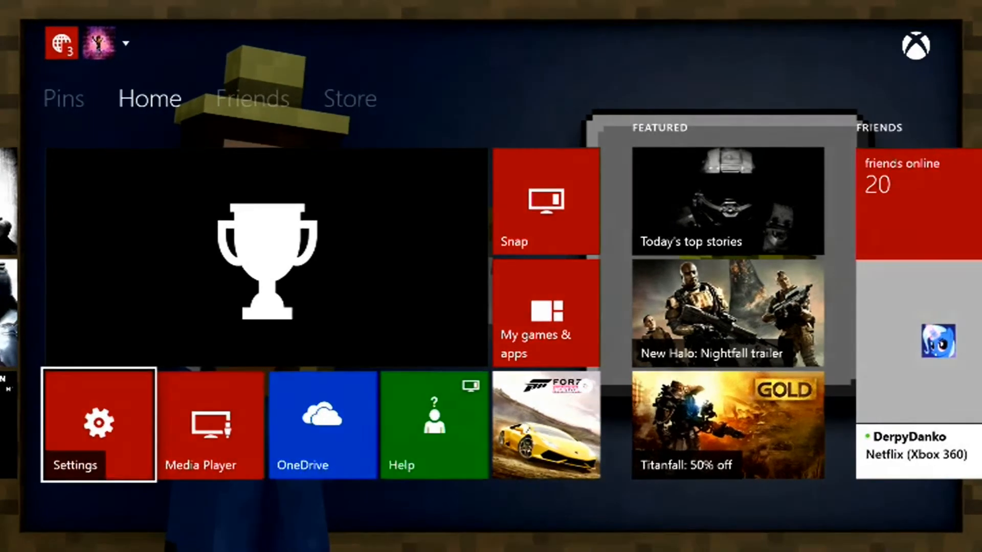
Step: Open Settings from Home, then My Xbox, reaching the Your Xbox personalisation page
left_click(99, 424)
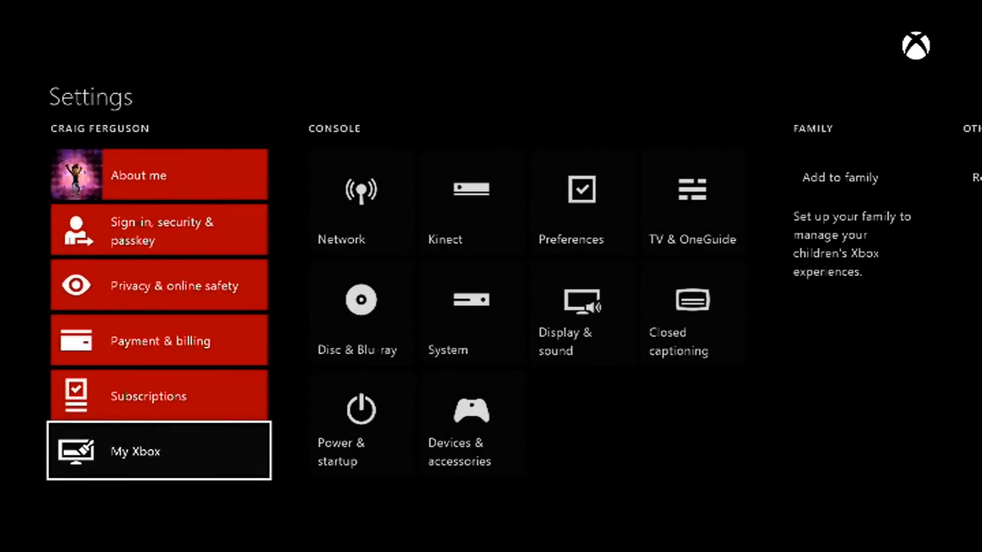
left_click(134, 451)
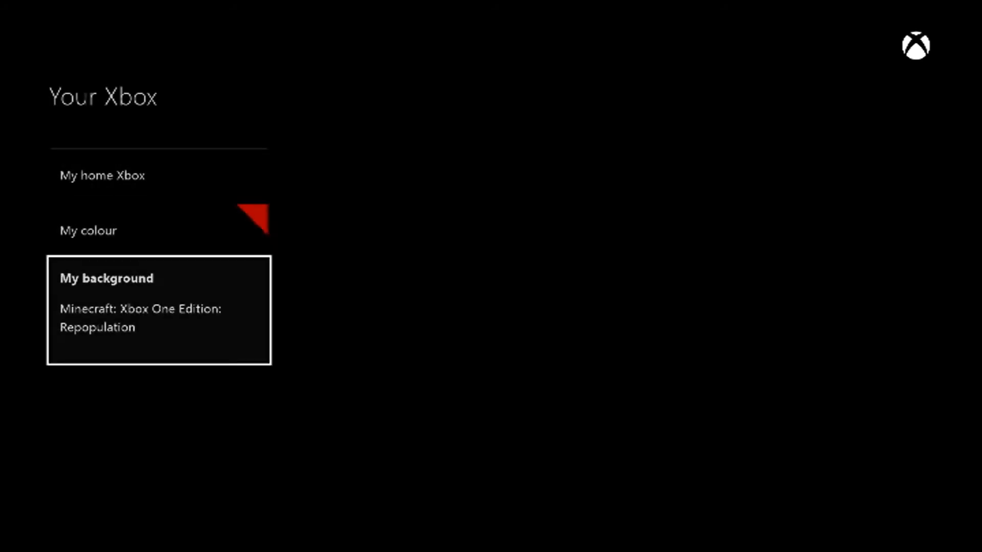
Step: Open My background to browse achievement art for The Evil Within
left_click(159, 309)
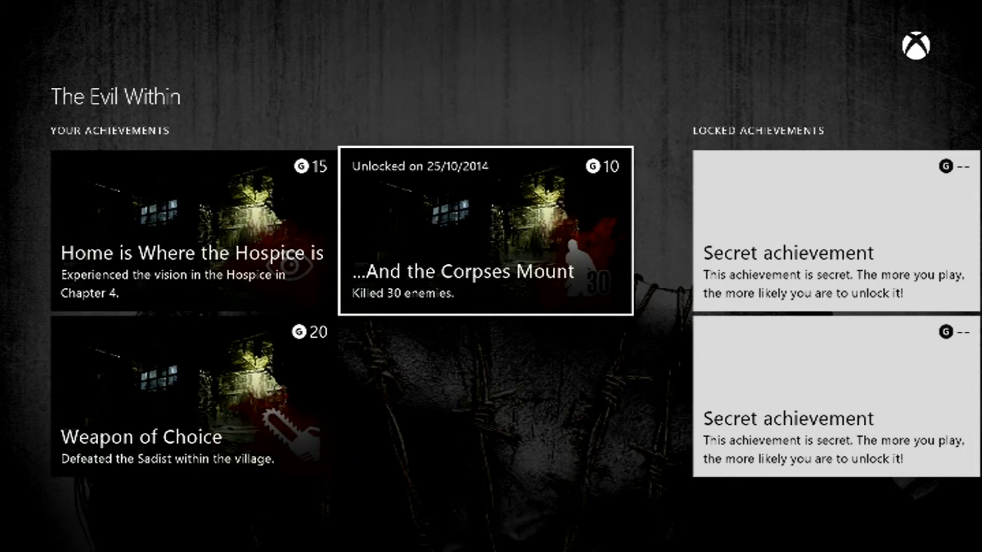
Step: Set The Evil Within's '...And the Corpses Mount' achievement art as the home background
left_click(485, 228)
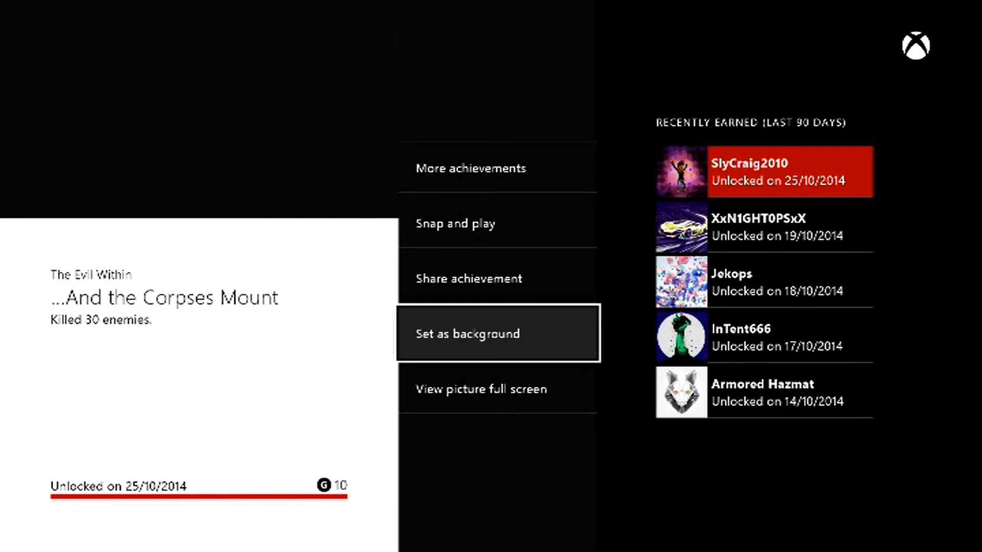
left_click(497, 333)
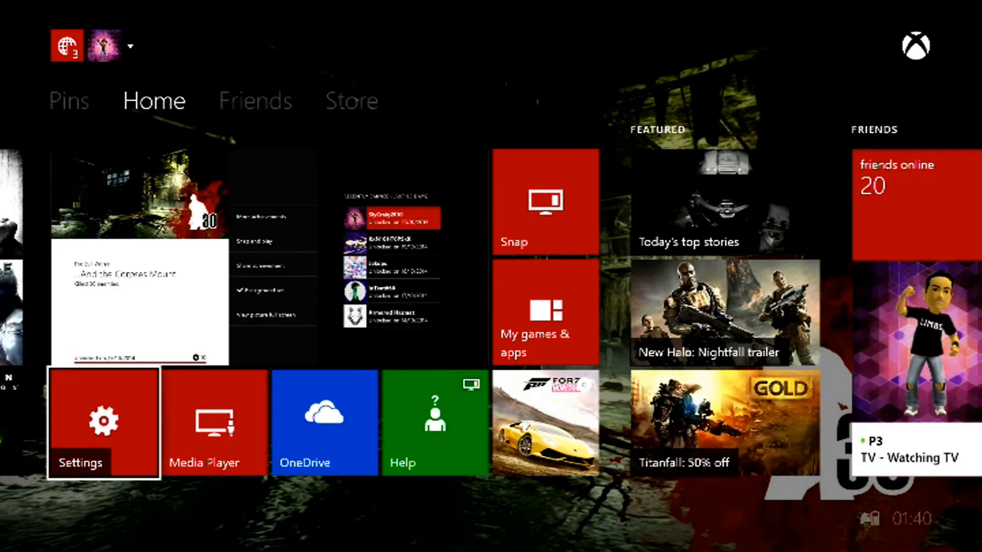
Step: Return to Settings and choose Custom image to browse Removable Storage
left_click(103, 423)
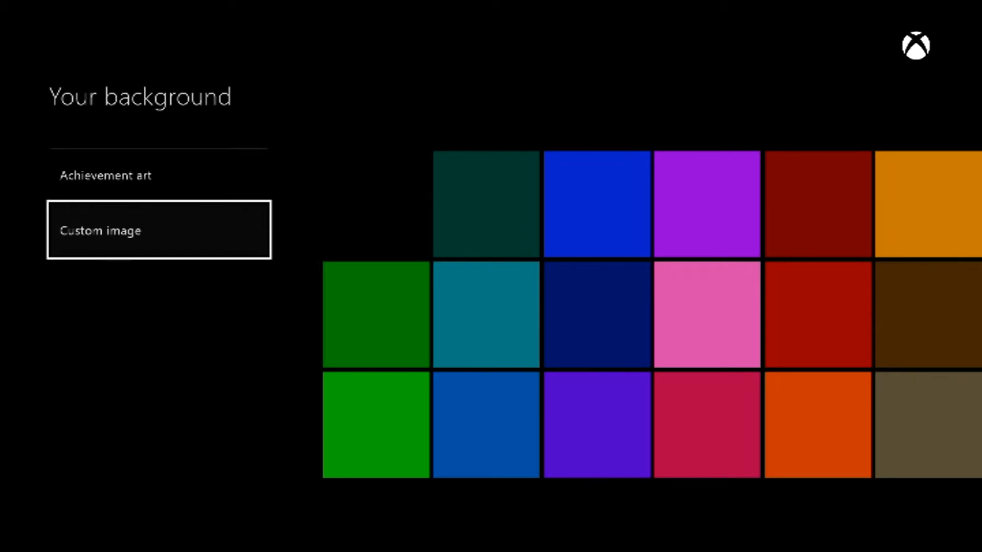
left_click(158, 230)
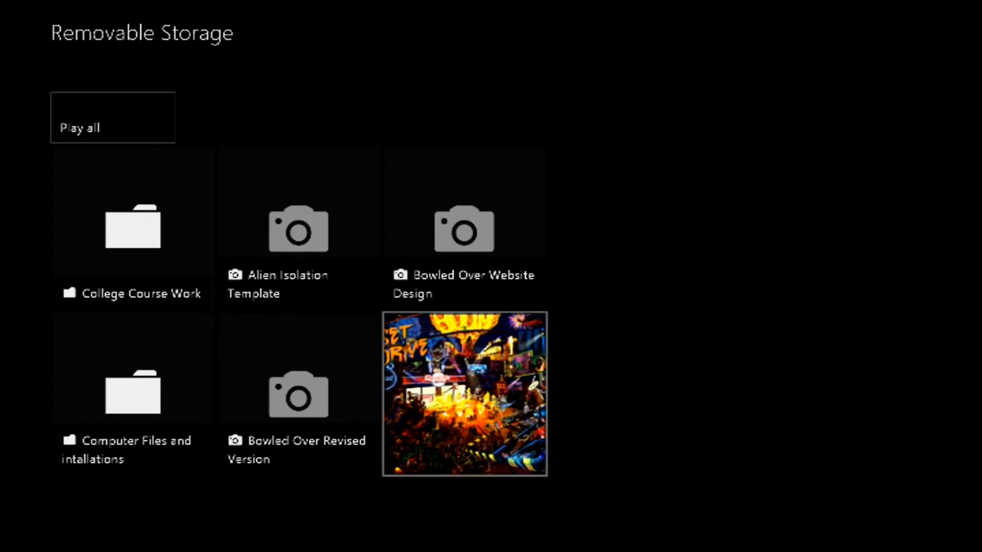
Step: Open the Sunset Overdrive artwork full screen in Media Player
left_click(463, 393)
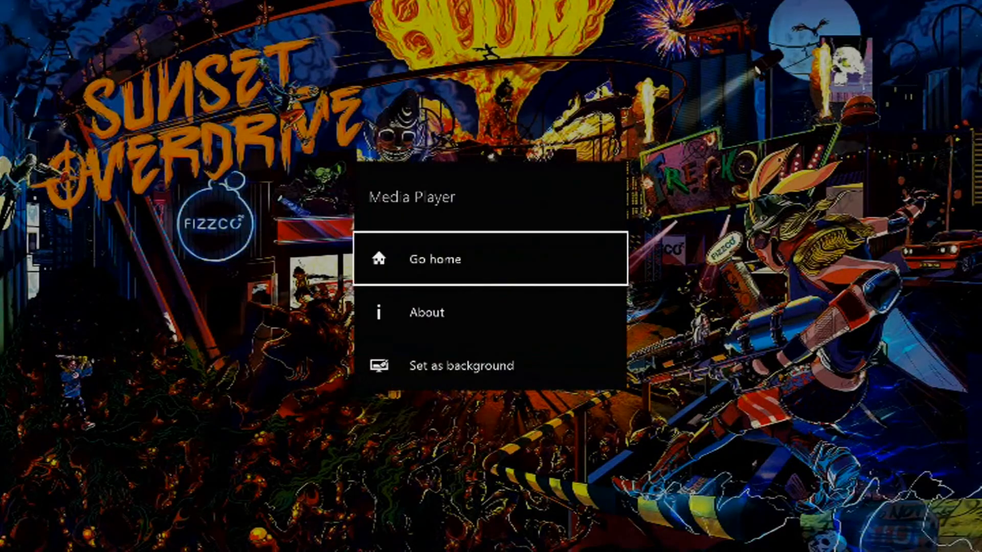